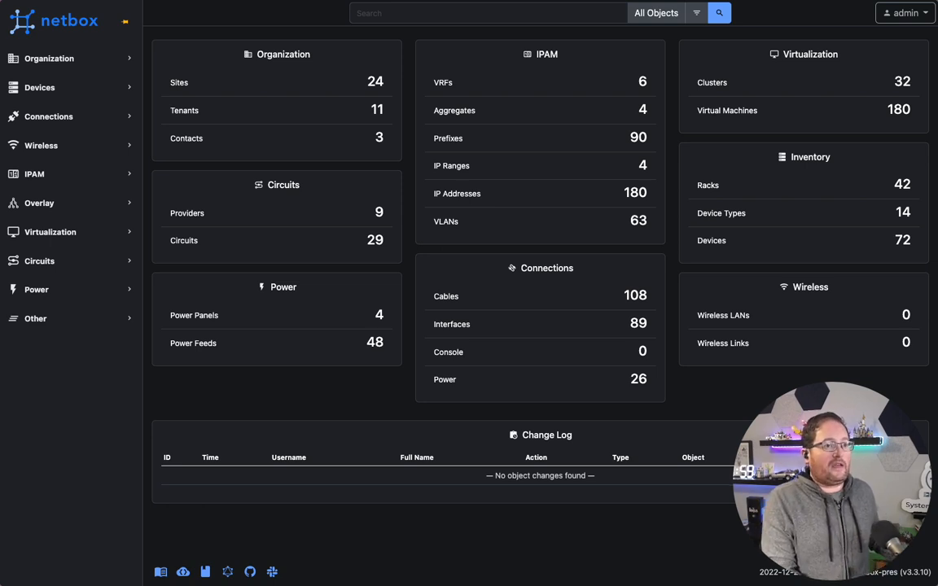
pyautogui.moveTo(49, 58)
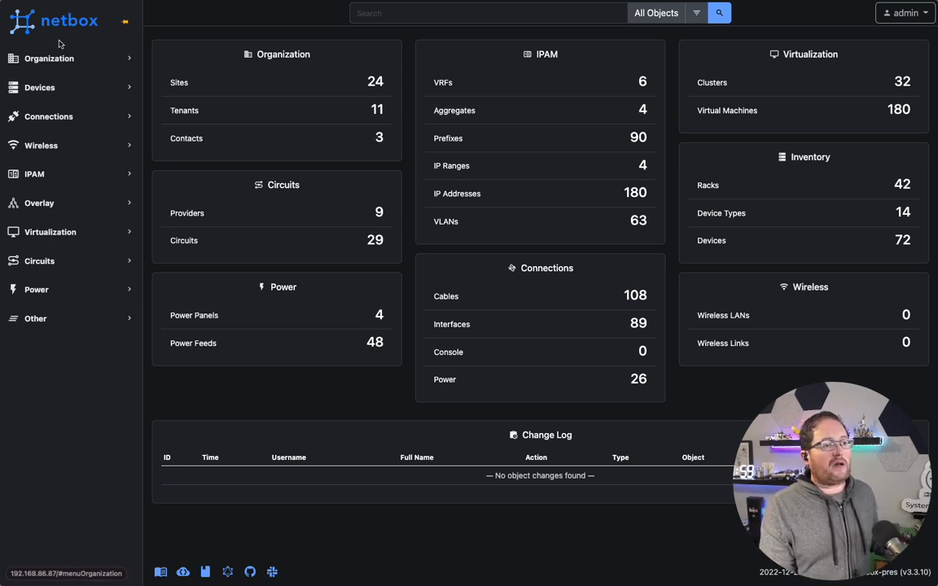
# Show the Sites list from the Organization section of the sidebar
pyautogui.click(49, 58)
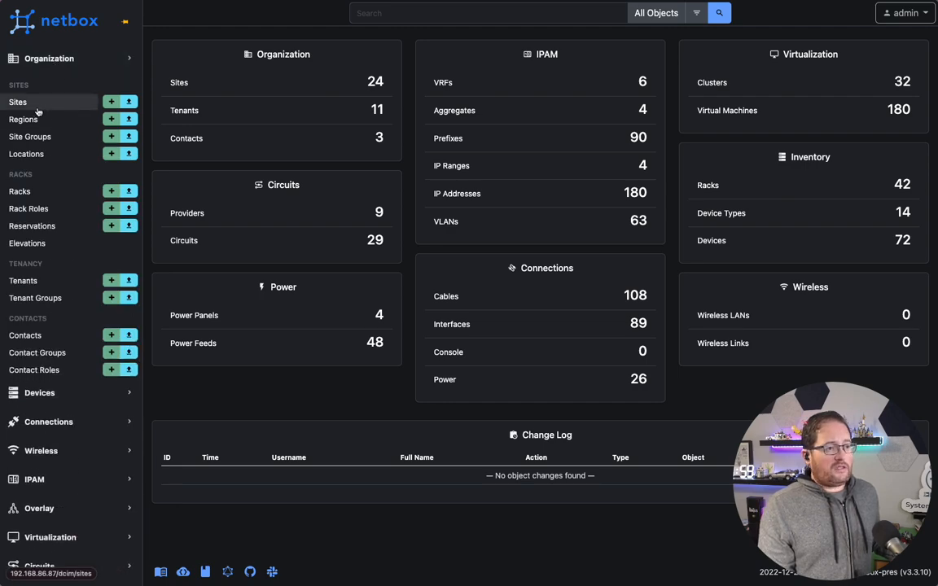
pyautogui.click(16, 101)
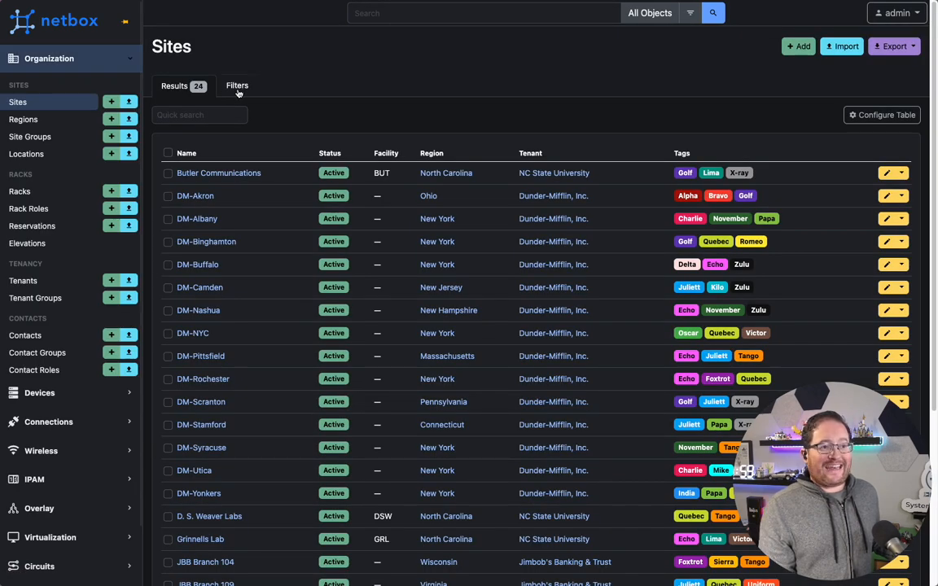
pyautogui.moveTo(514, 492)
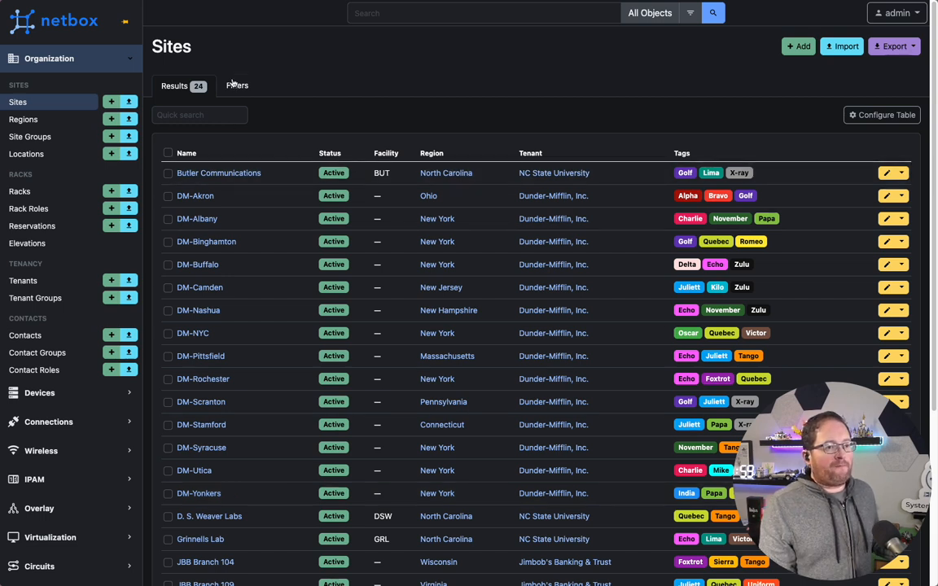
pyautogui.click(238, 84)
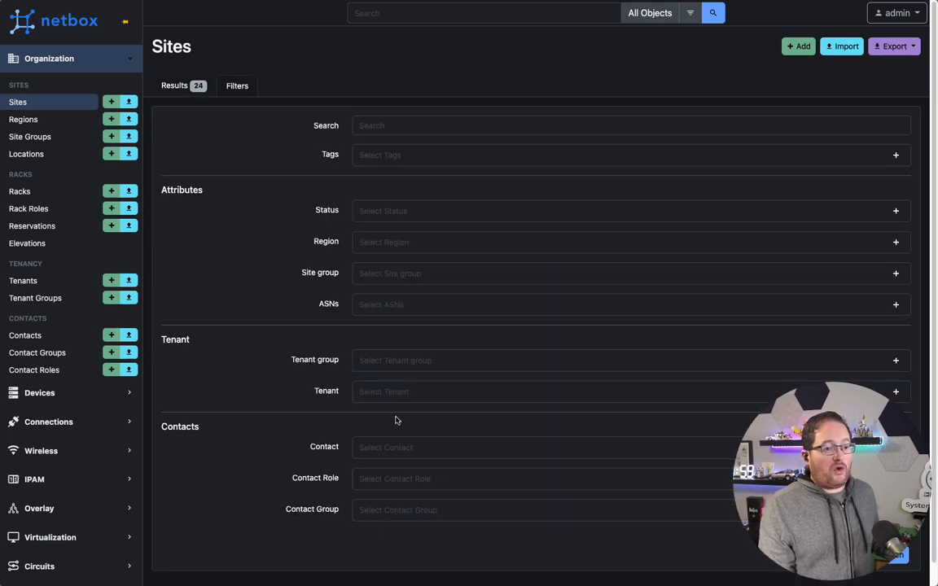
pyautogui.click(627, 391)
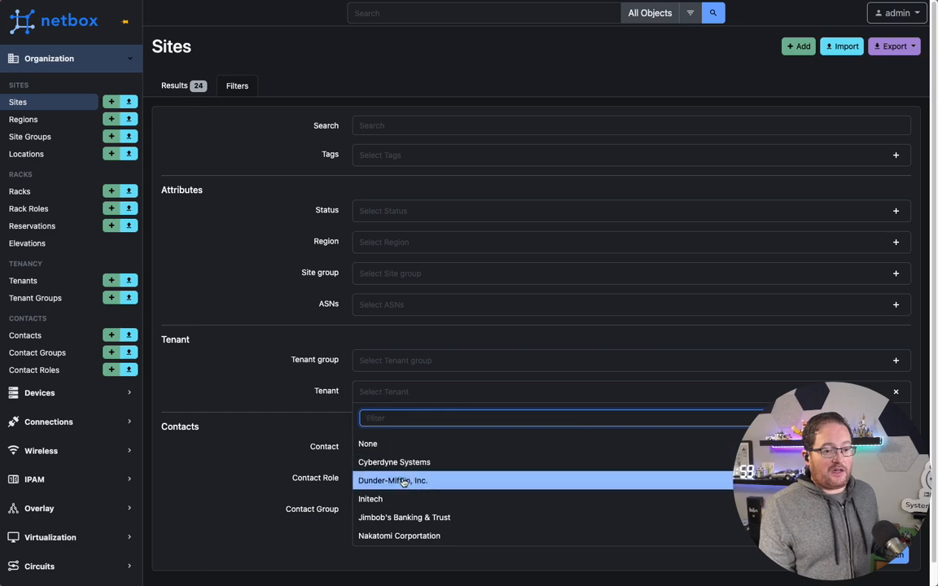
pyautogui.click(394, 480)
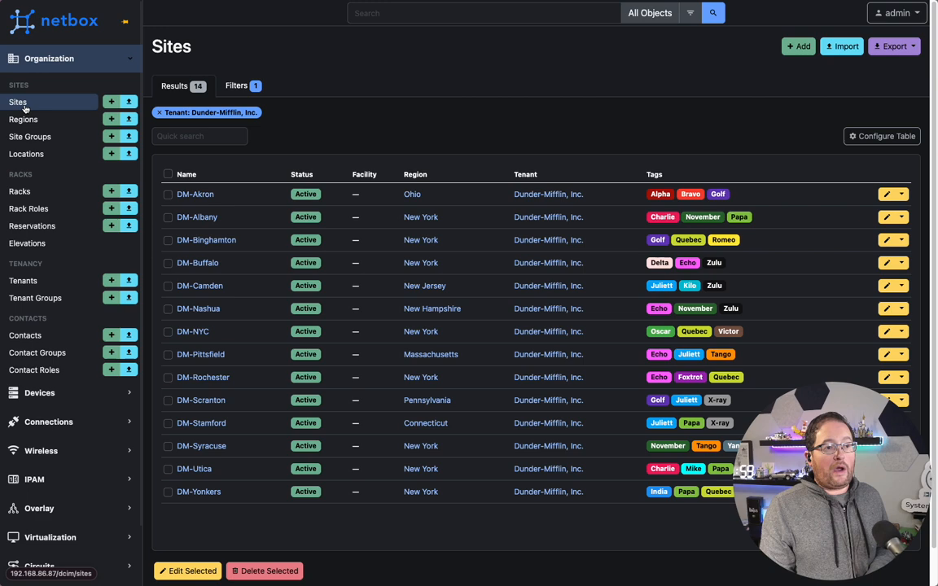
pyautogui.click(238, 84)
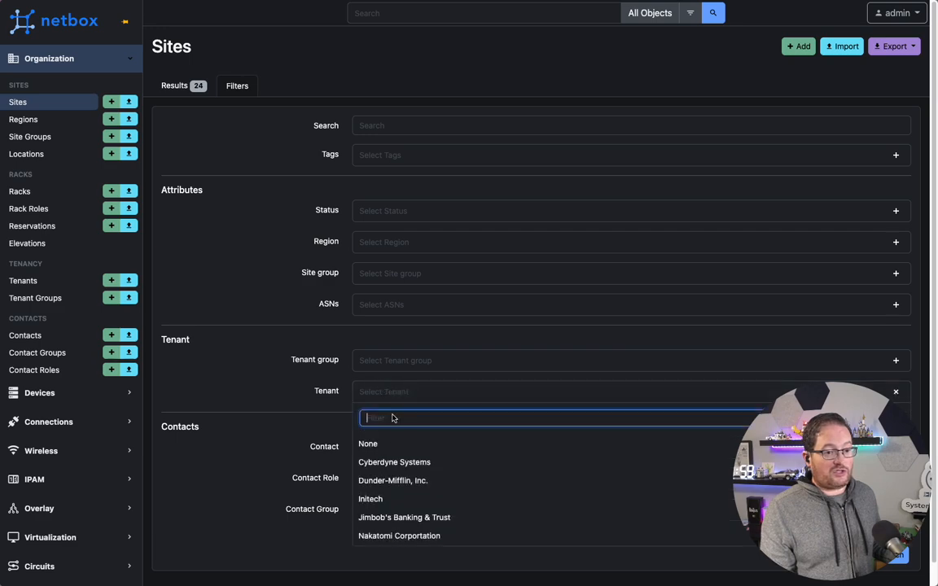
pyautogui.click(394, 481)
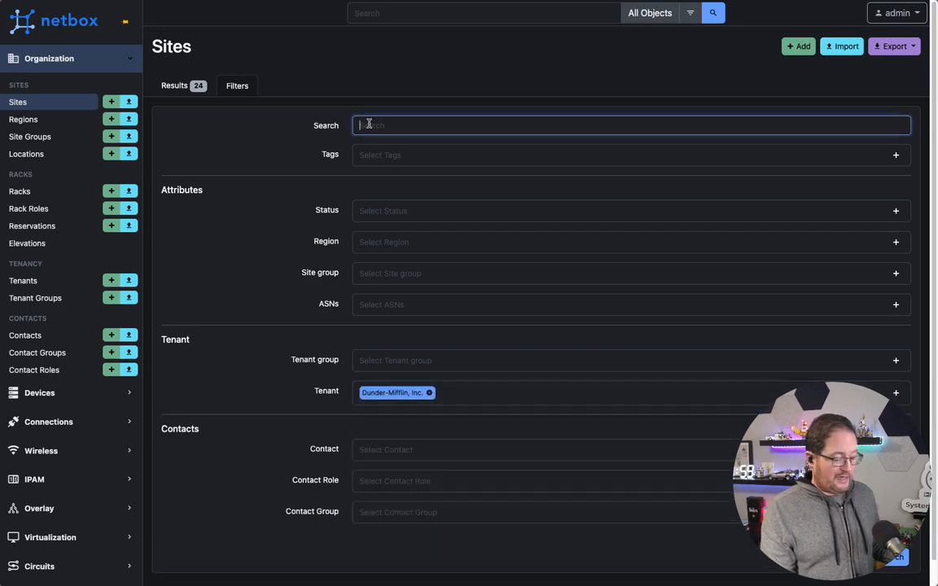
pyautogui.click(714, 13)
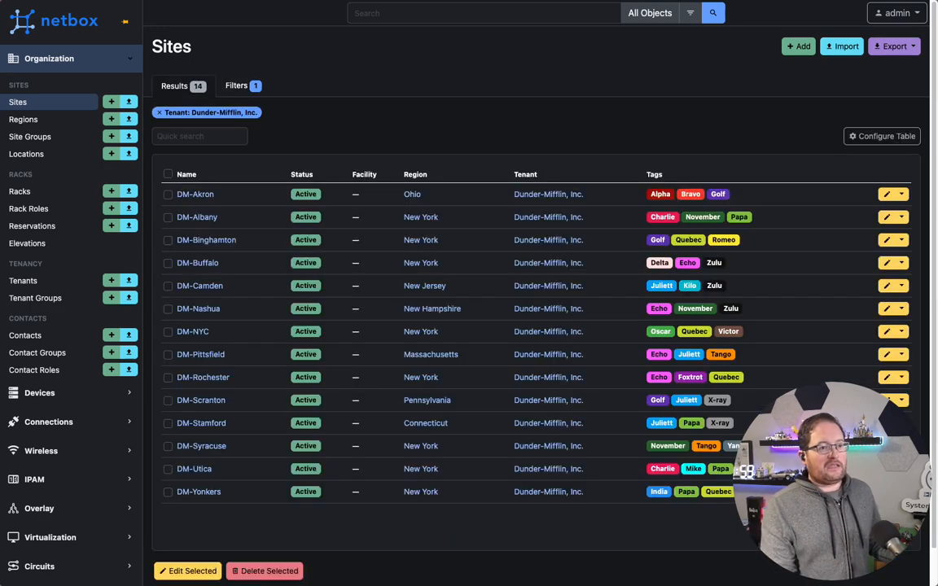
pyautogui.click(159, 112)
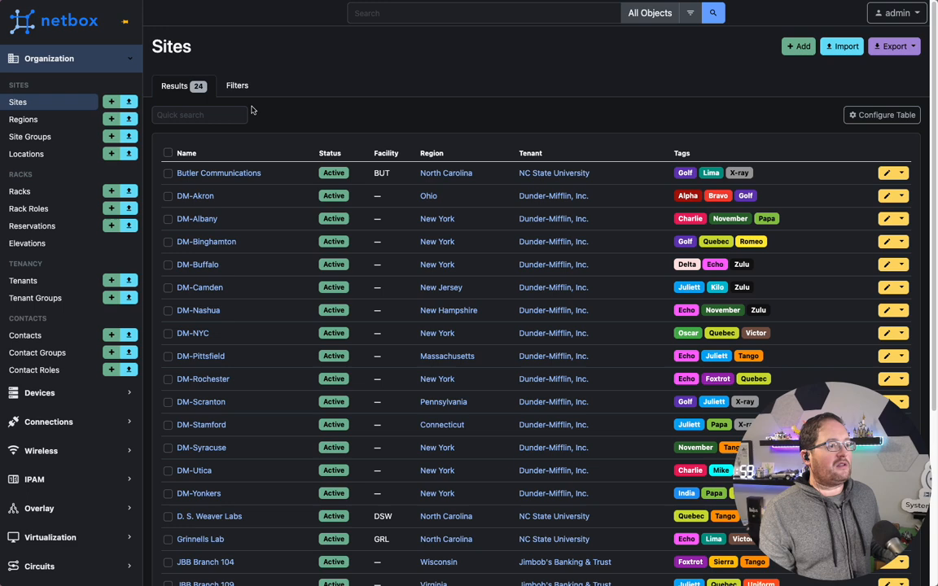
# Filter the Sites list by tenant Dunder-Mifflin, Inc., narrowing it to 14 sites
pyautogui.click(52, 19)
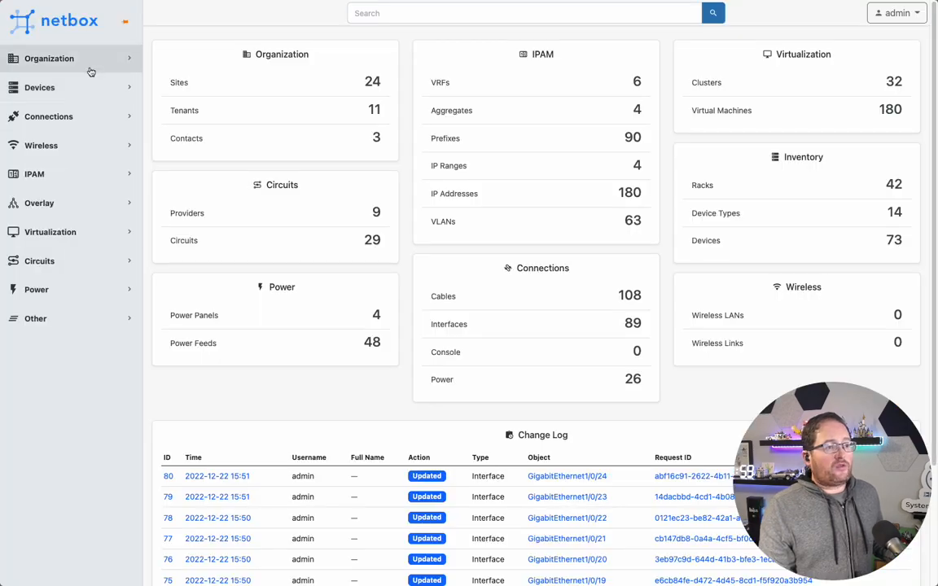
pyautogui.click(48, 58)
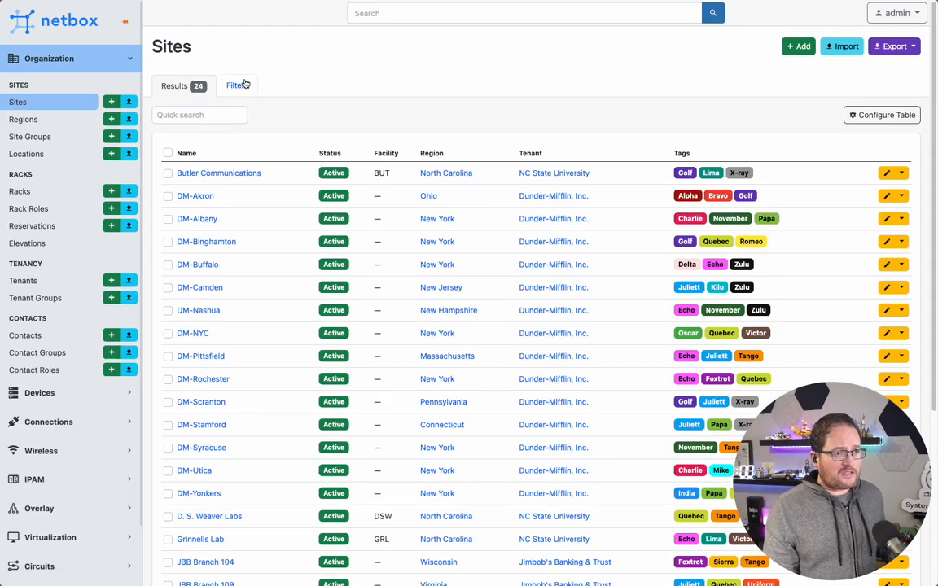
pyautogui.click(238, 85)
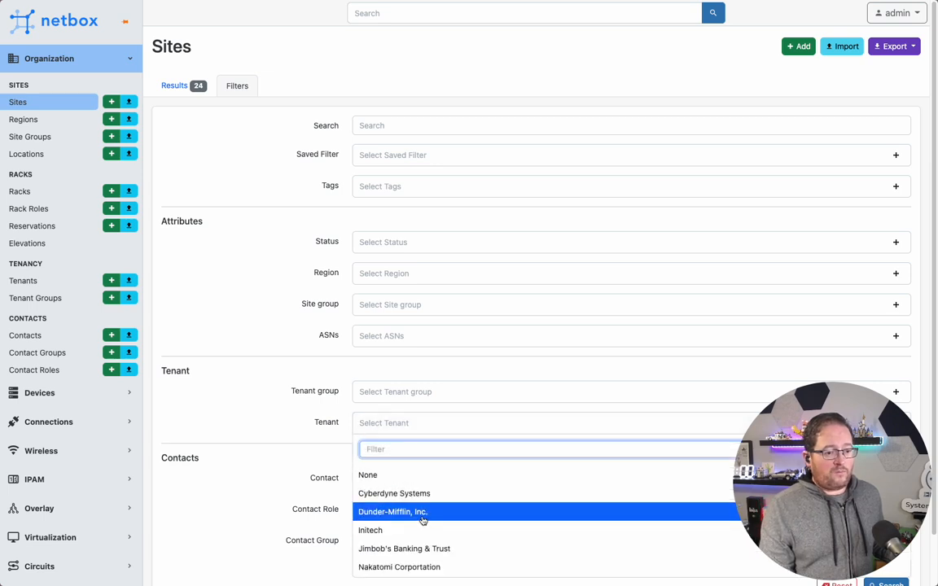
pyautogui.click(393, 511)
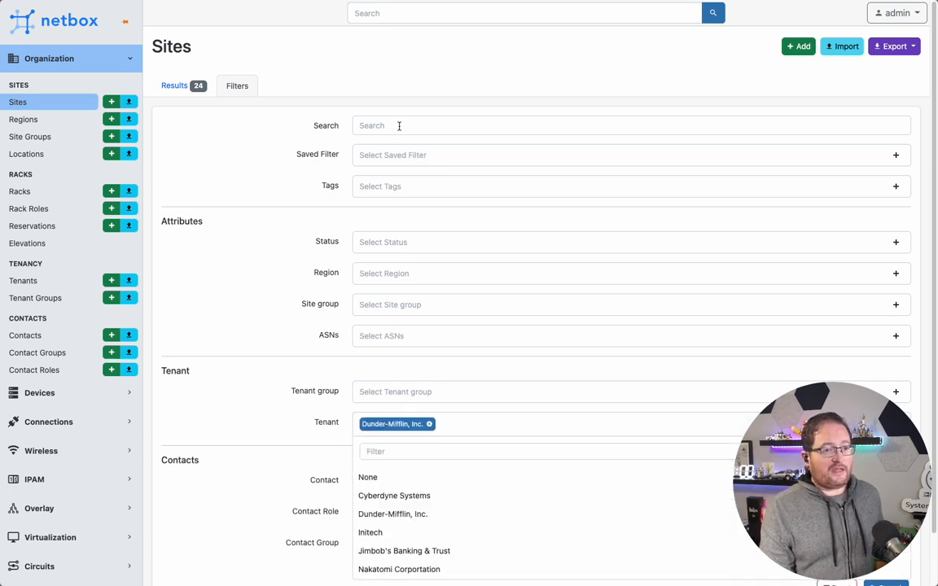
pyautogui.click(632, 123)
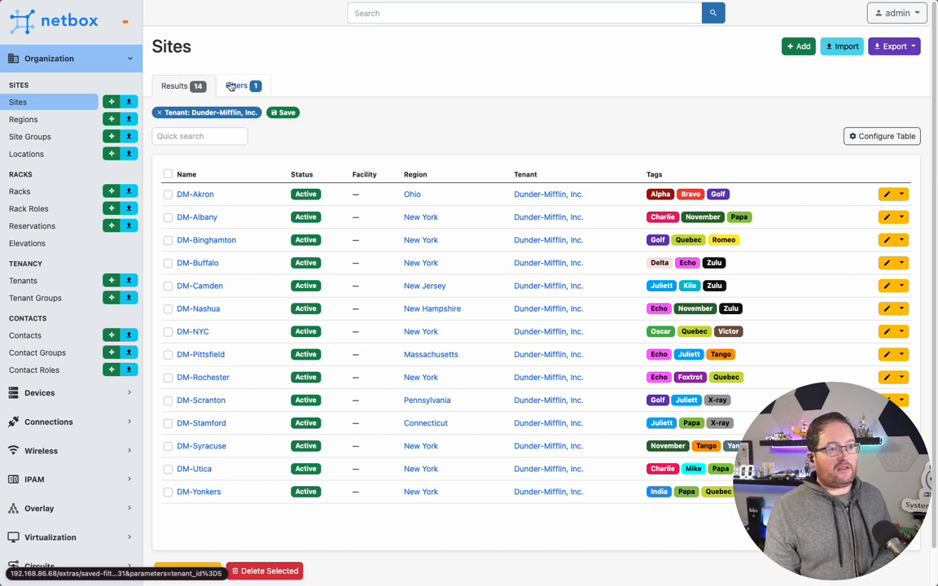
# Save the tenant filter as 'DM Search' with generated slug dm-search and tenant_id 5
pyautogui.click(283, 113)
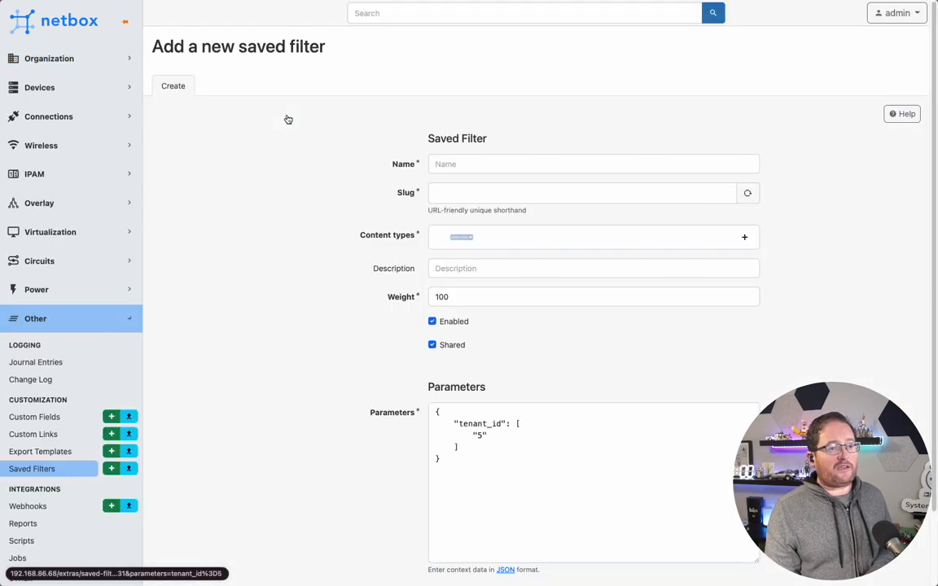
pyautogui.click(593, 163)
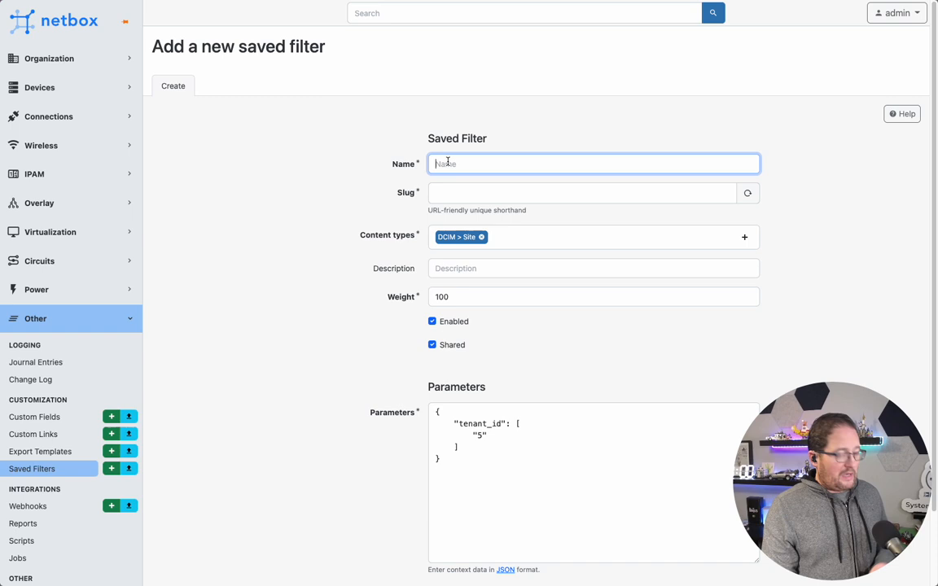
pyautogui.write('DM S')
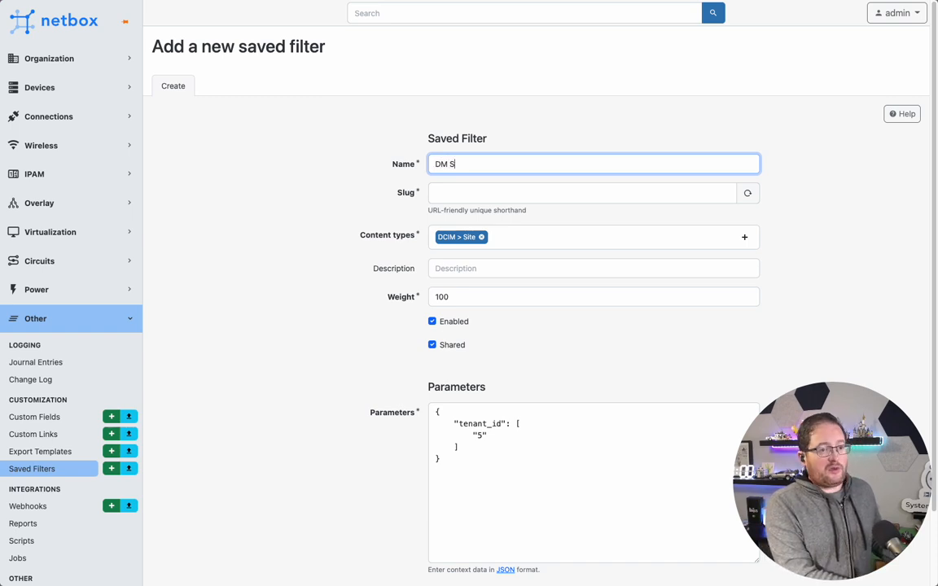
pyautogui.write('earch')
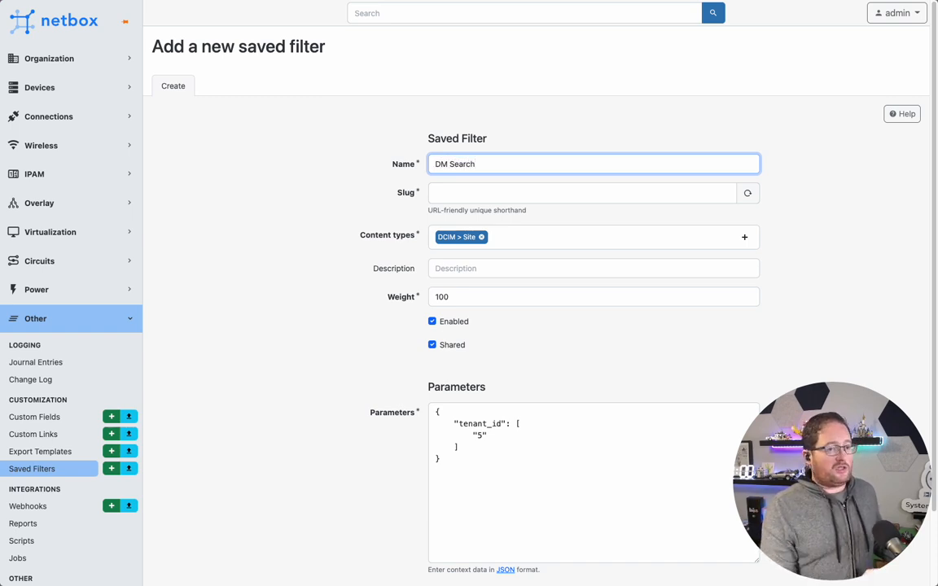
pyautogui.click(746, 192)
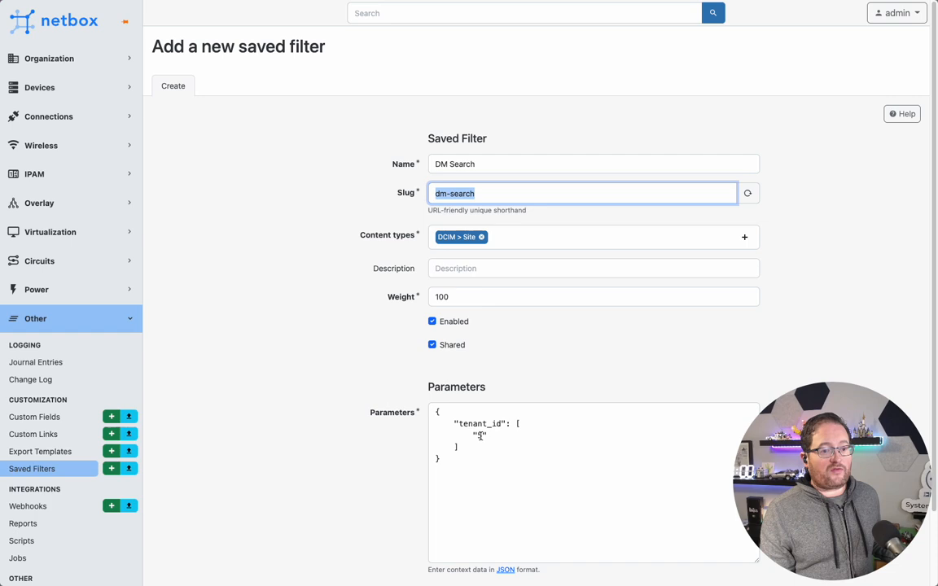
pyautogui.write('5')
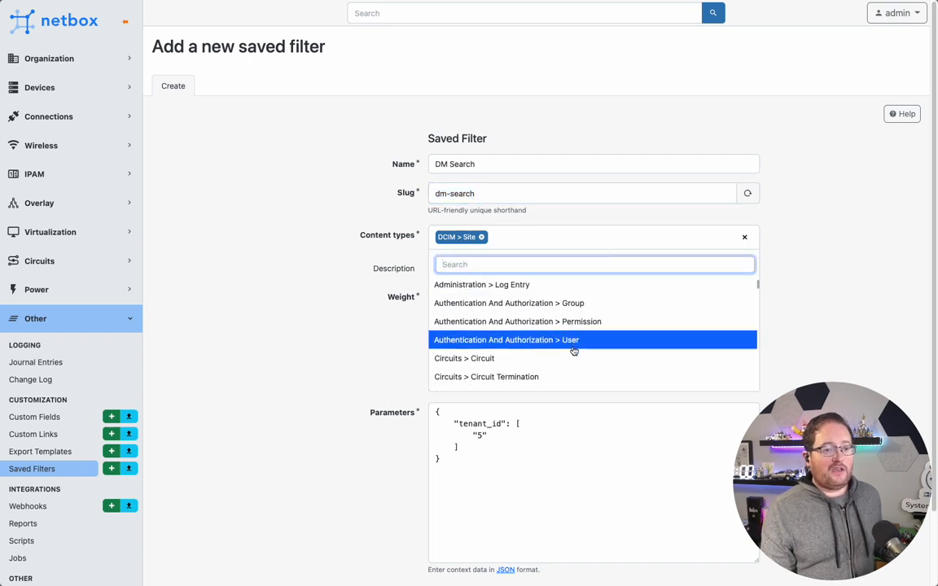
pyautogui.scroll(-3)
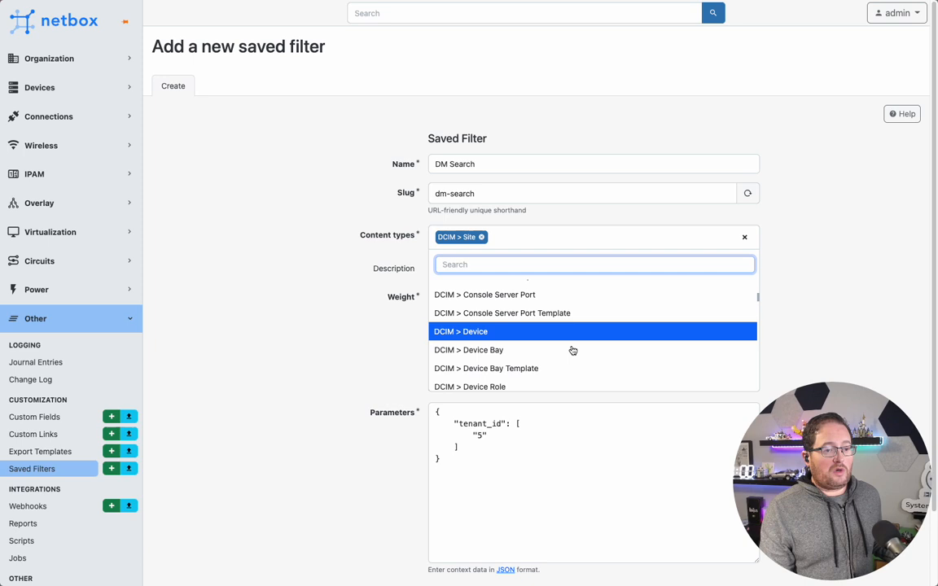
pyautogui.moveTo(518, 334)
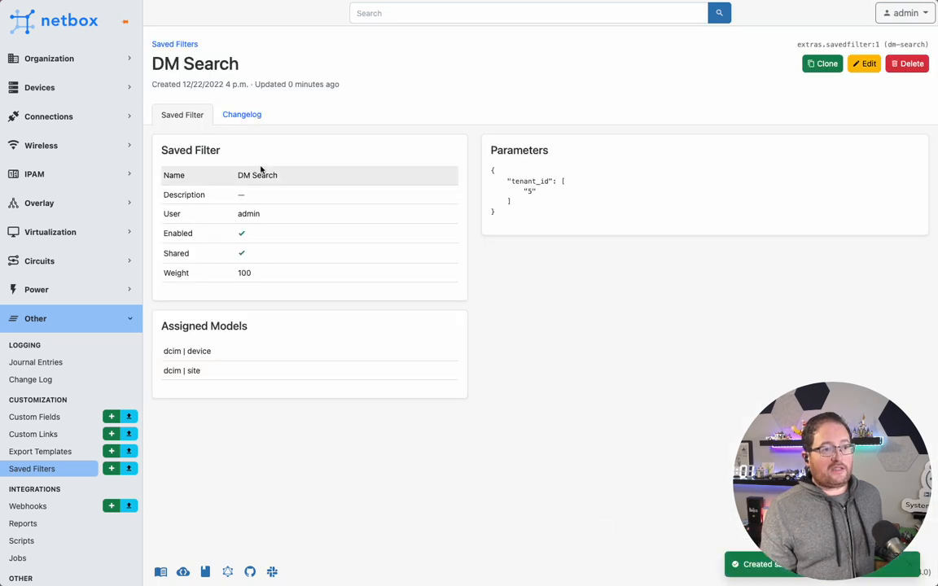
pyautogui.moveTo(73, 329)
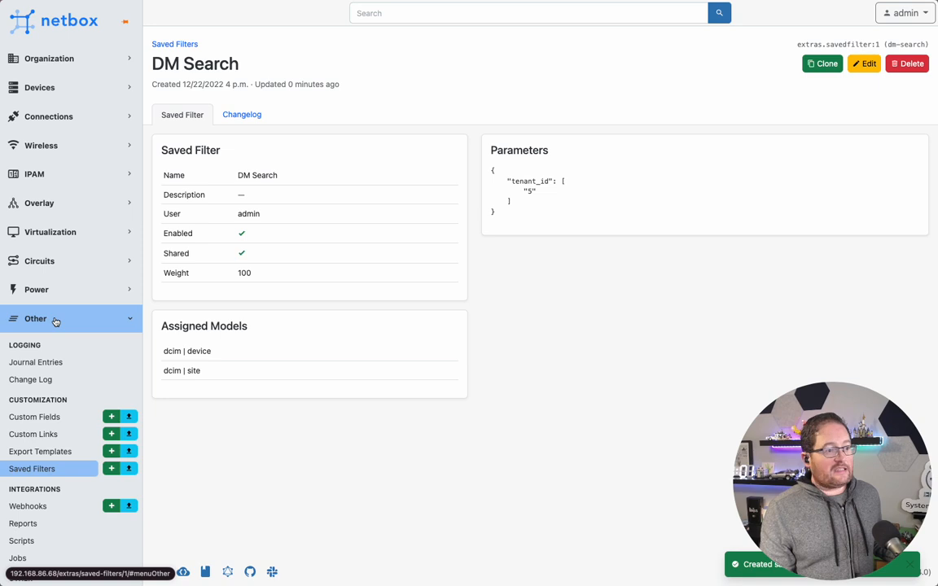
pyautogui.moveTo(45, 317)
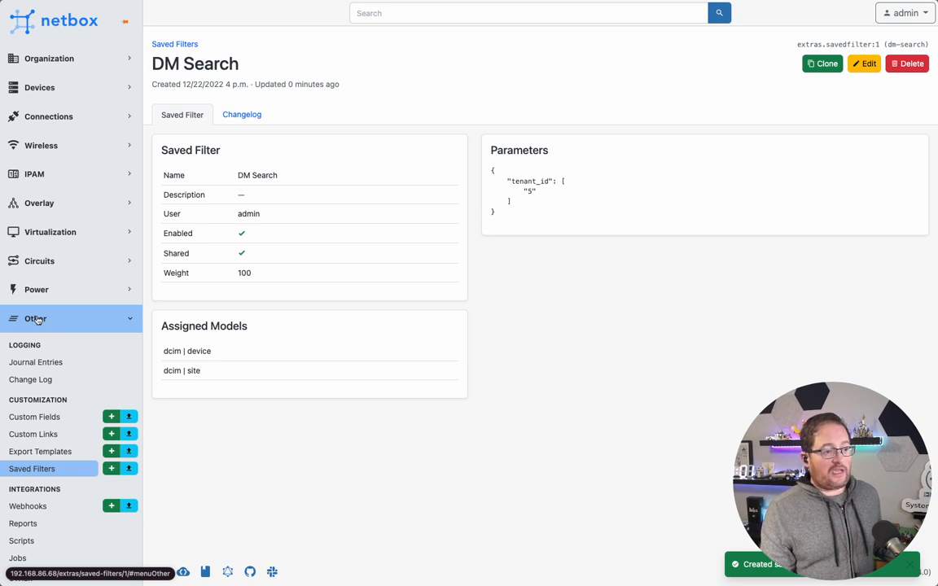
# View the DM Search saved filter's details: tenant_id 5, assigned to devices and sites
pyautogui.click(32, 469)
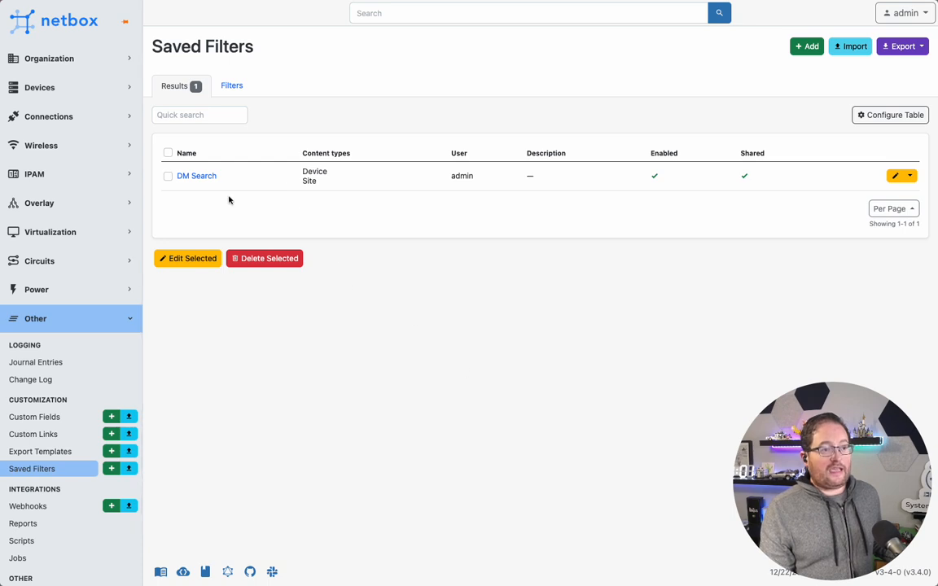
pyautogui.click(196, 176)
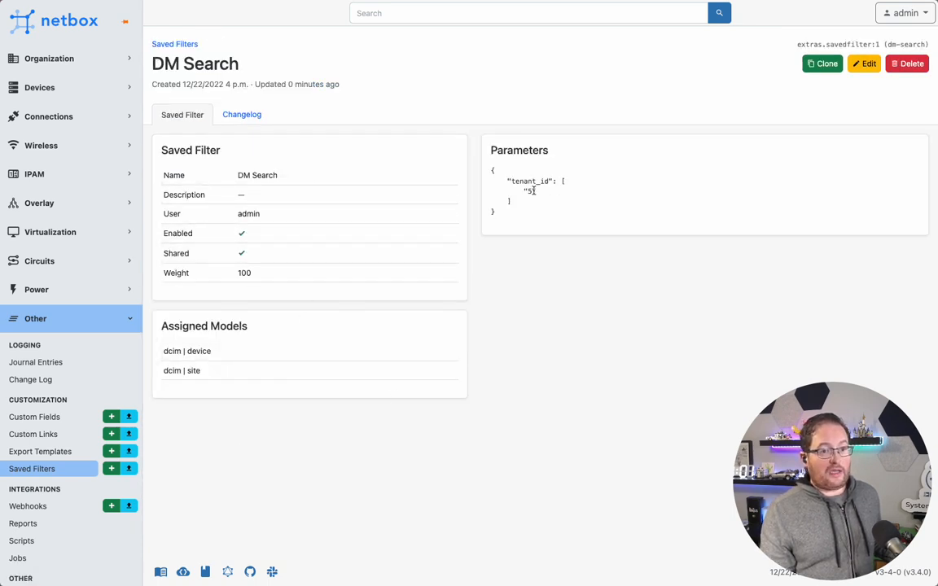
pyautogui.click(49, 59)
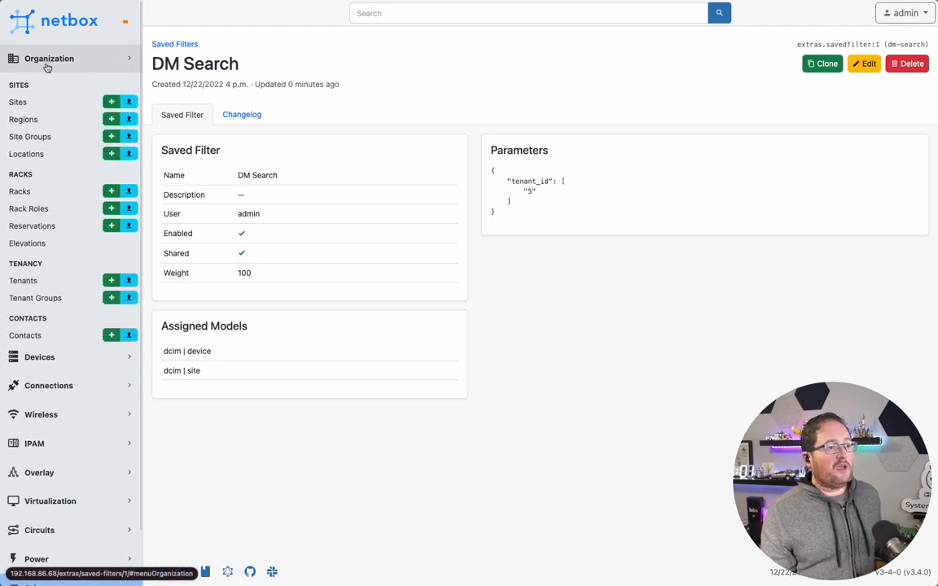
# Narrow the Sites list with the DM Search saved filter to 14 Dunder-Mifflin sites
pyautogui.click(17, 101)
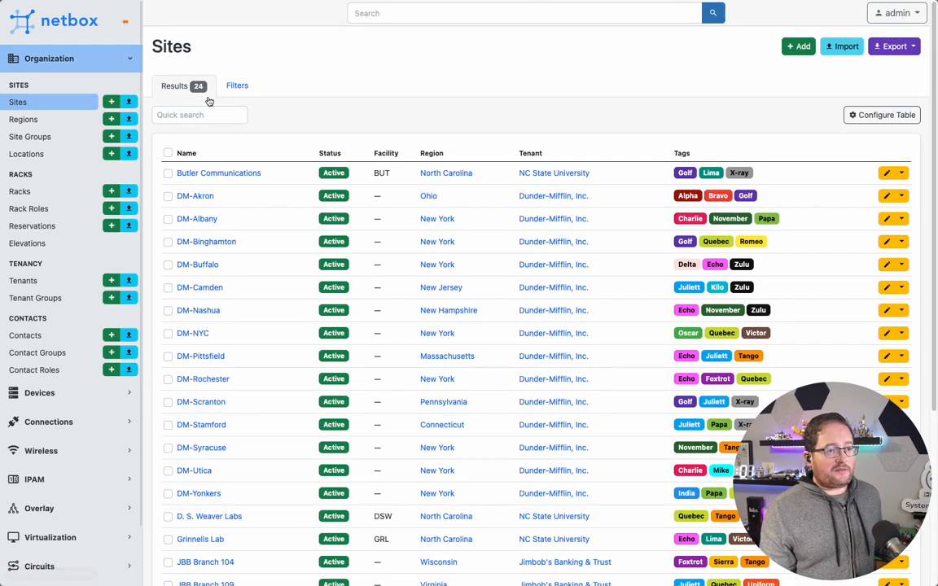
pyautogui.click(237, 84)
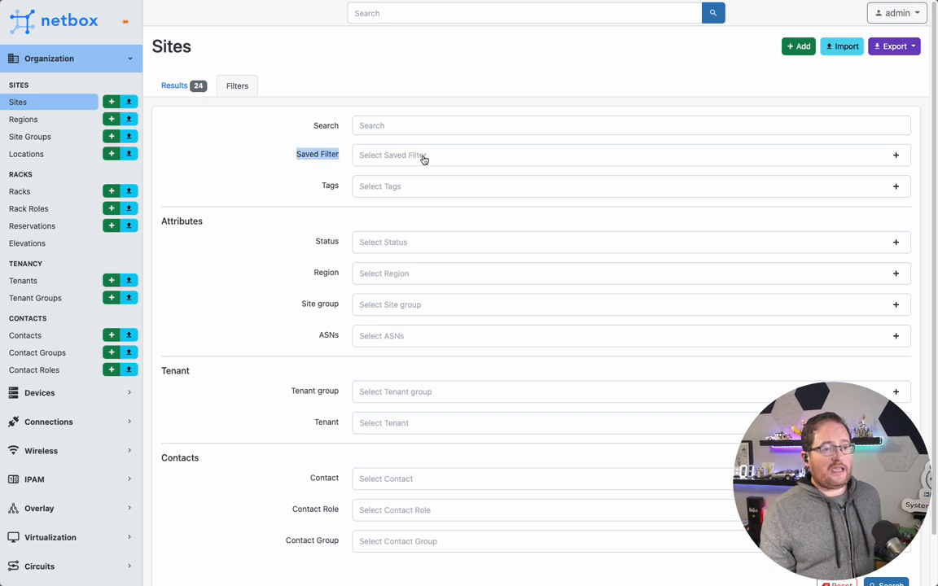
pyautogui.click(632, 155)
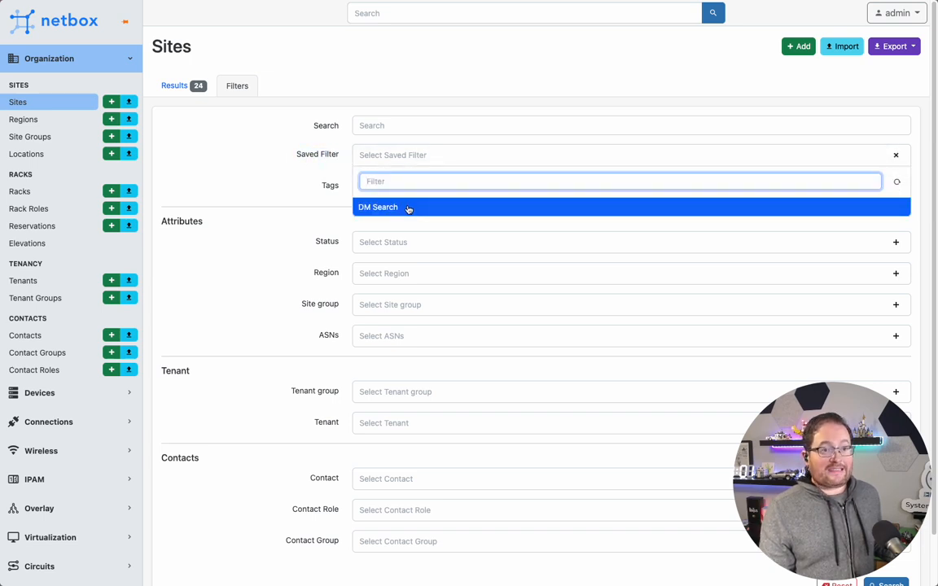
pyautogui.moveTo(167, 48)
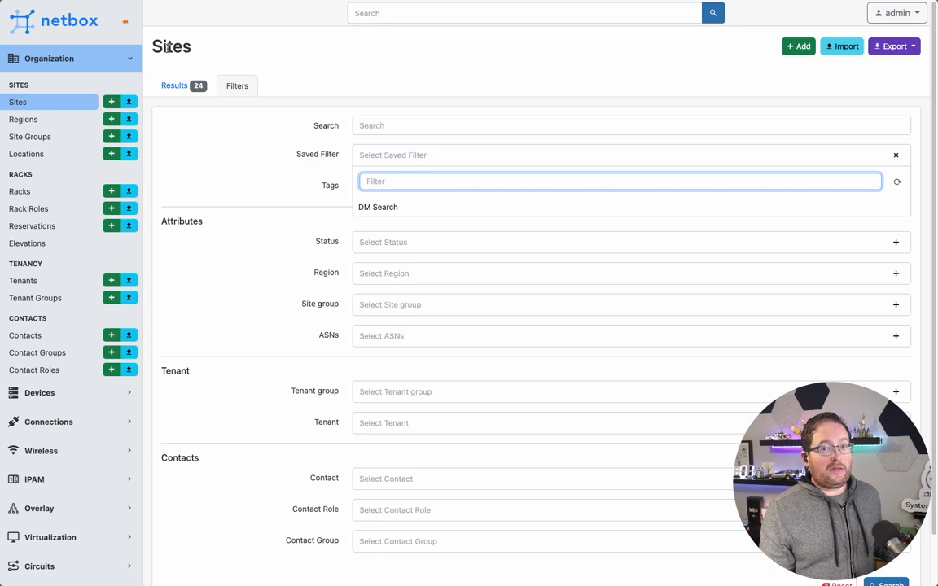
pyautogui.click(378, 207)
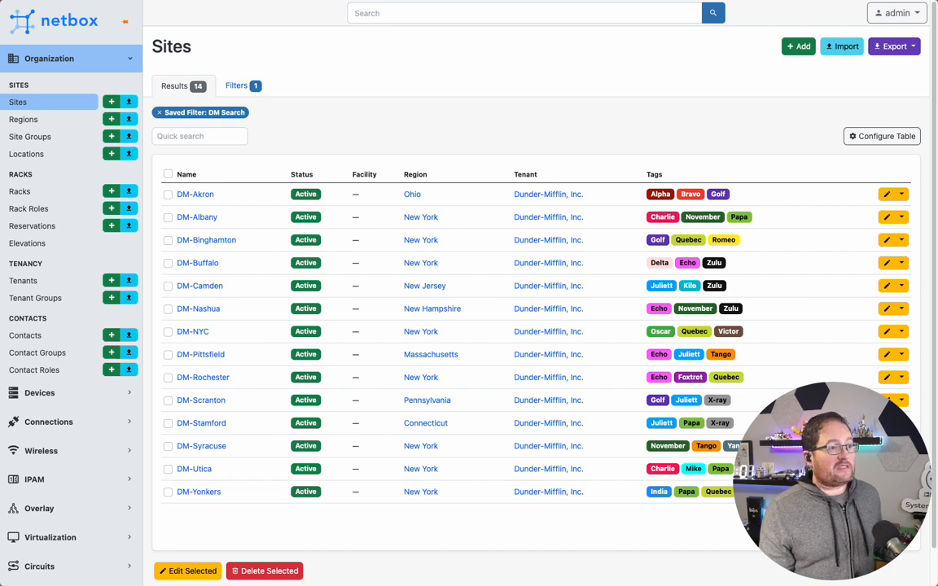
pyautogui.click(49, 59)
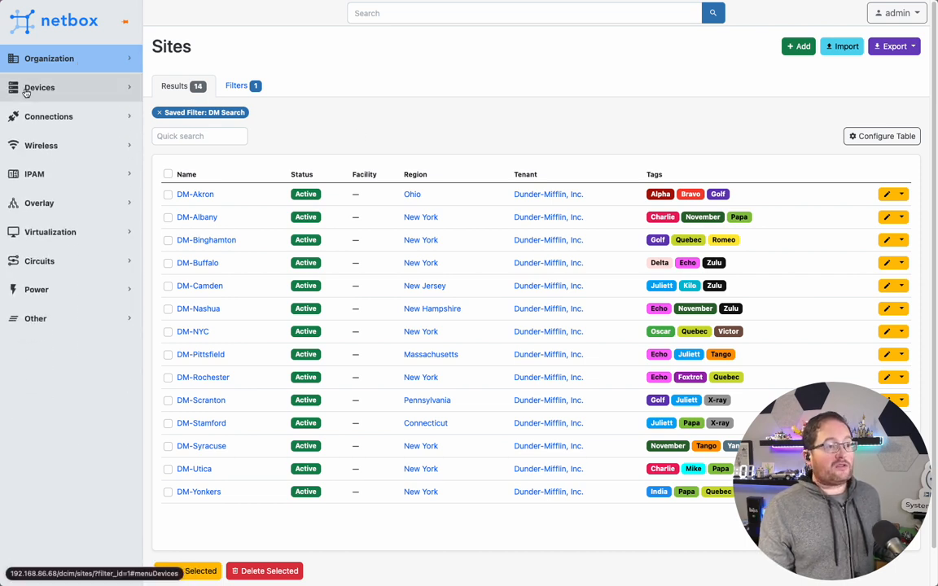
# Narrow the Devices list with the DM Search saved filter to 38 Dunder-Mifflin devices
pyautogui.click(39, 88)
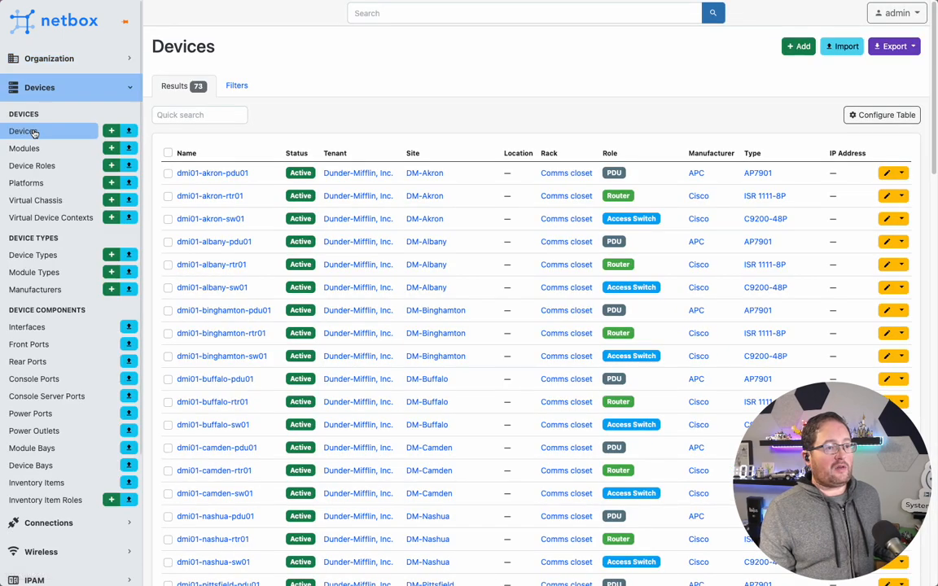
pyautogui.click(237, 84)
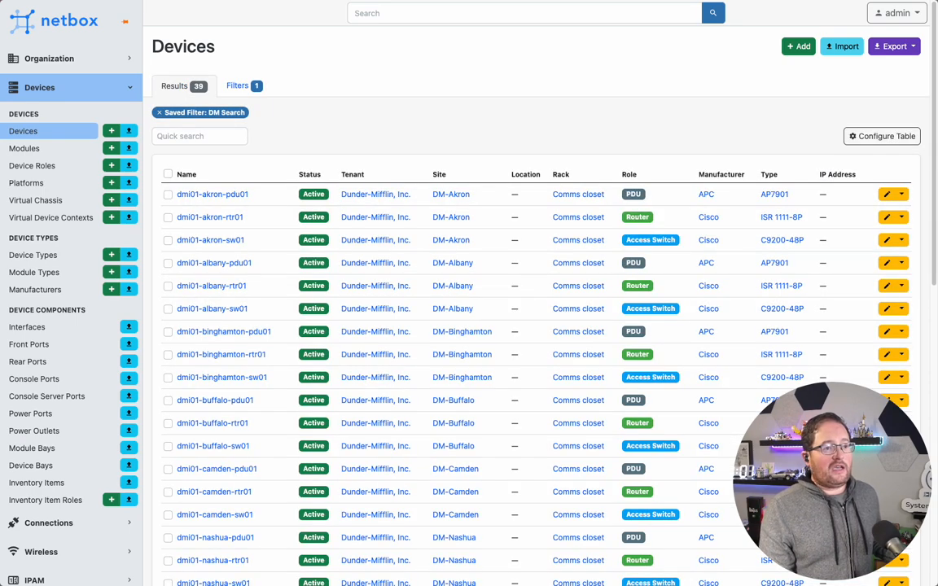
pyautogui.scroll(-3)
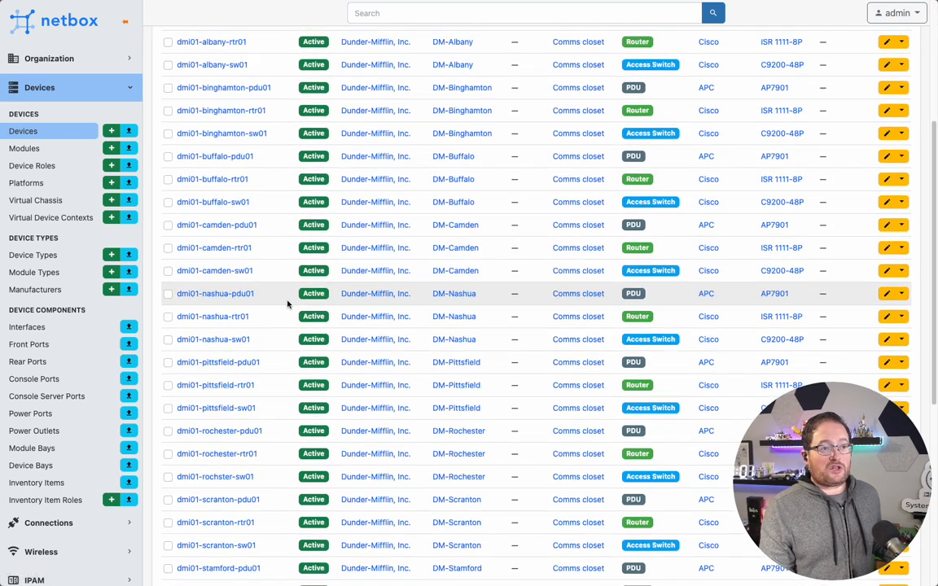
pyautogui.scroll(3)
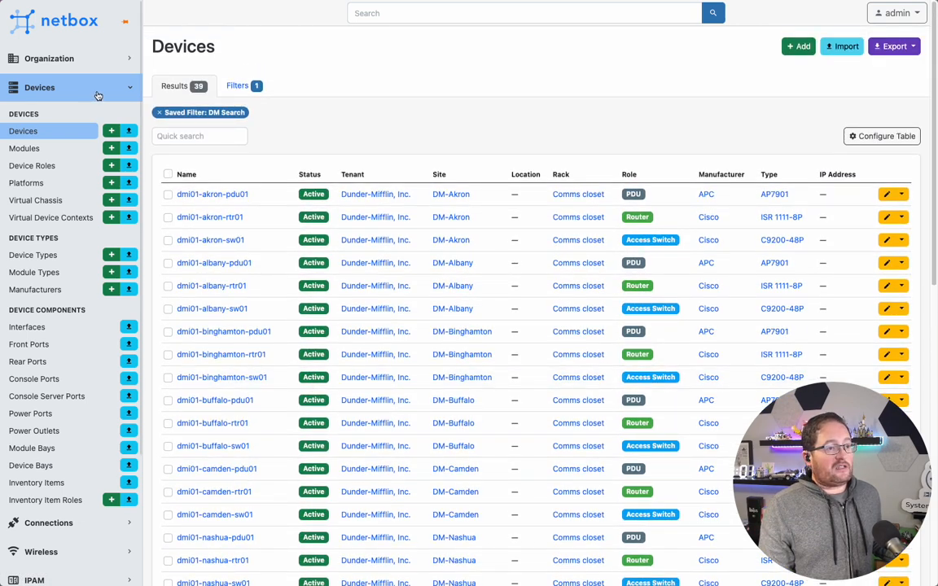
pyautogui.click(34, 172)
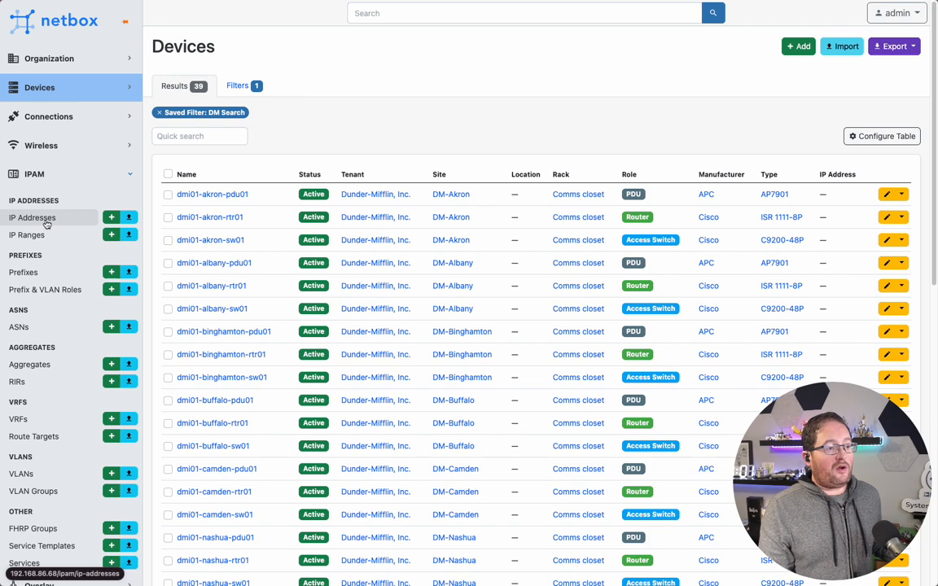
# Check the Prefixes filter options and find no saved filter available for the 90 prefixes
pyautogui.click(22, 272)
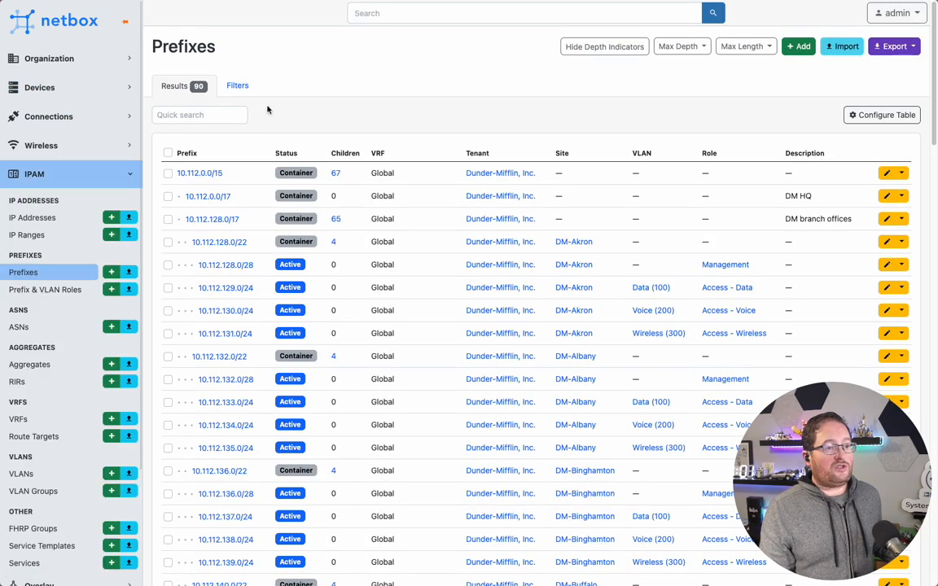
pyautogui.click(238, 85)
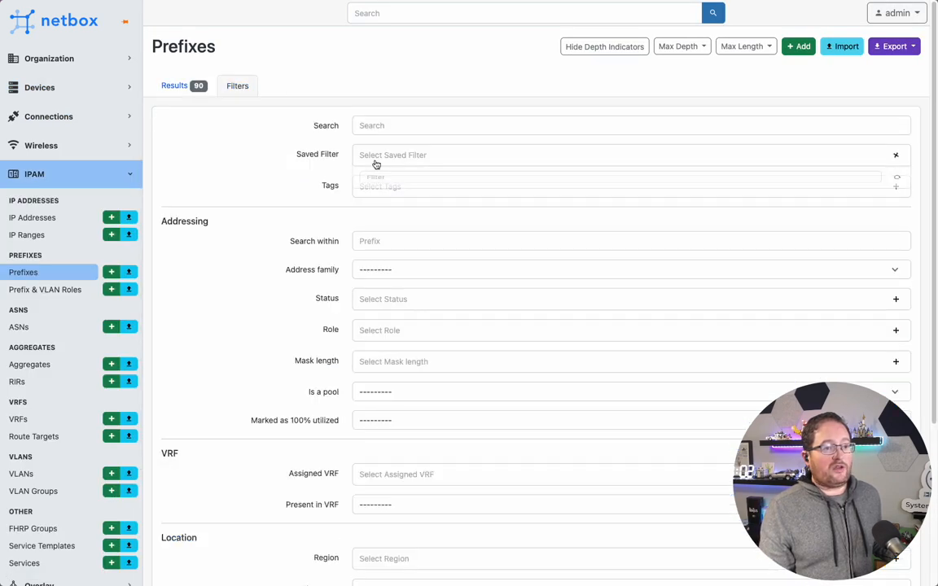
pyautogui.click(619, 182)
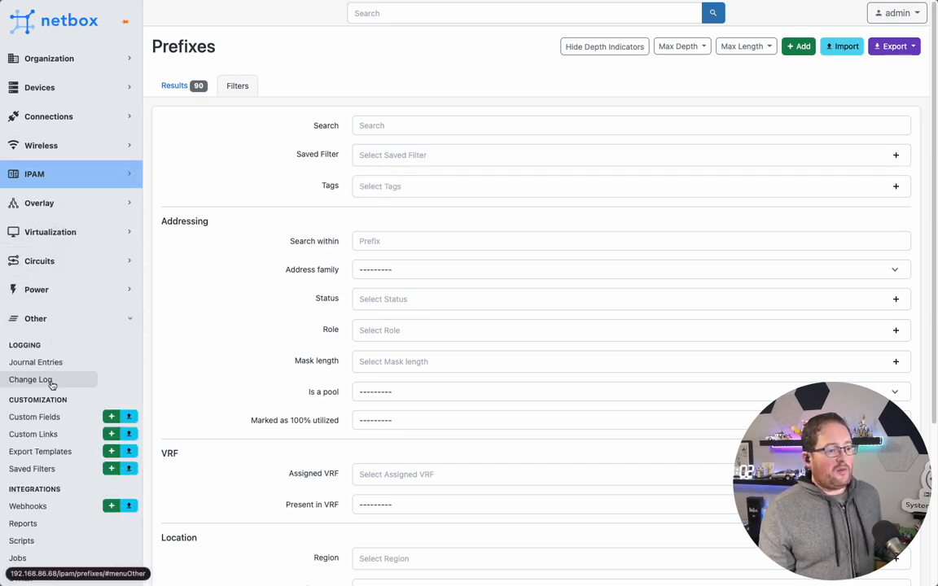
# Edit the DM Search saved filter to add IPAM > Prefix to its content types
pyautogui.click(32, 469)
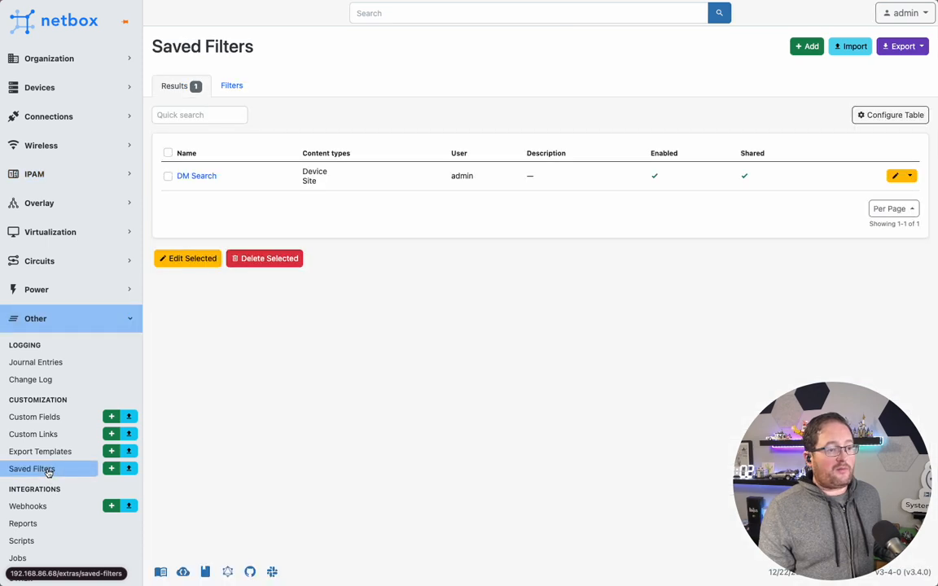
pyautogui.click(195, 176)
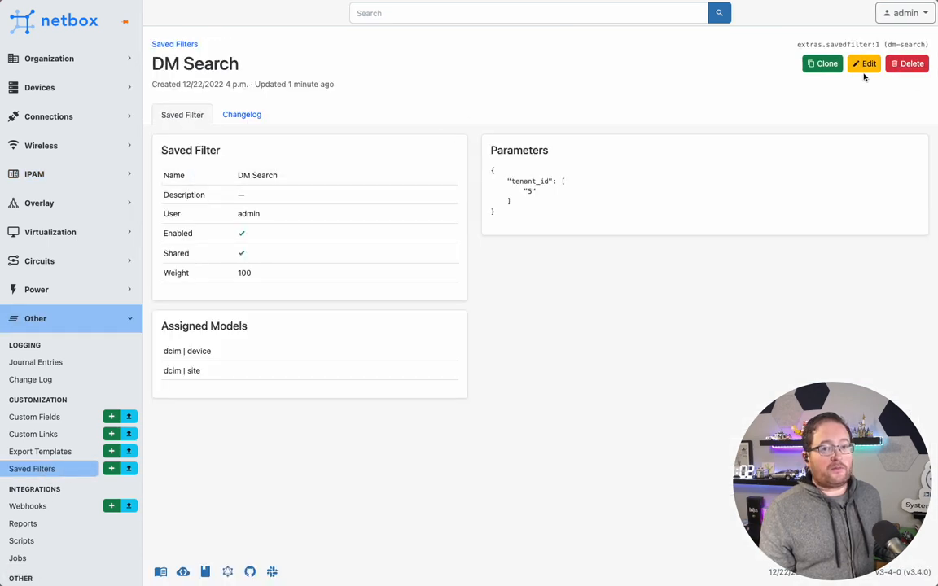
pyautogui.click(863, 63)
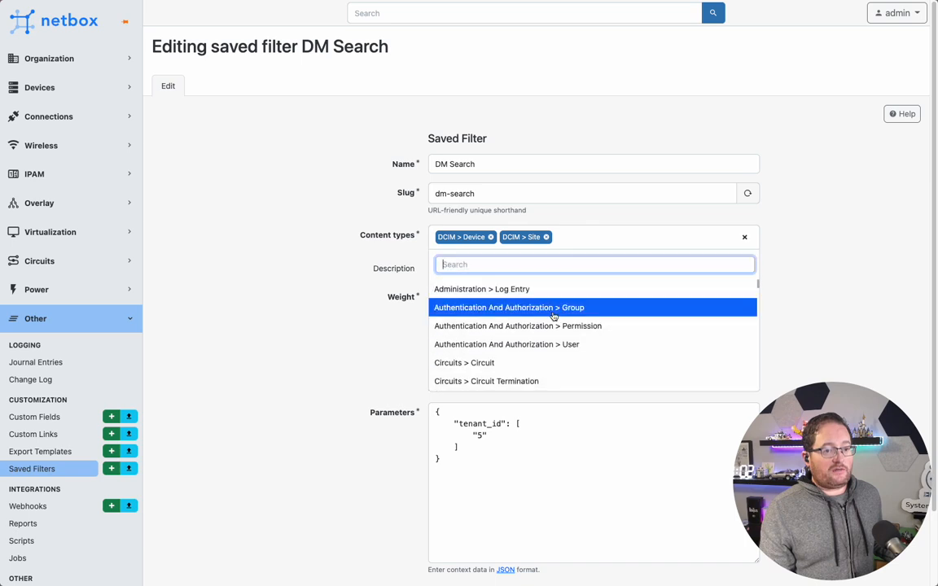
pyautogui.scroll(-3)
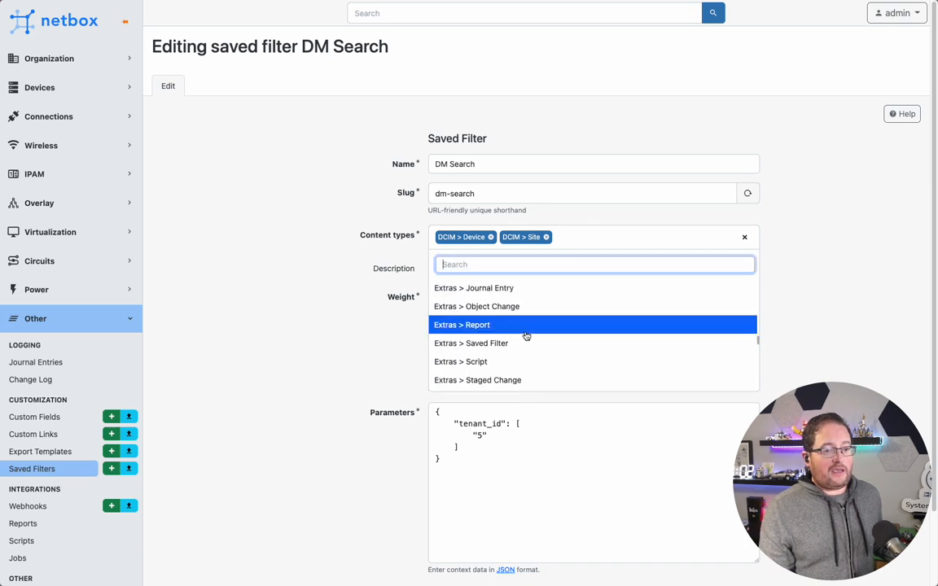
pyautogui.scroll(-3)
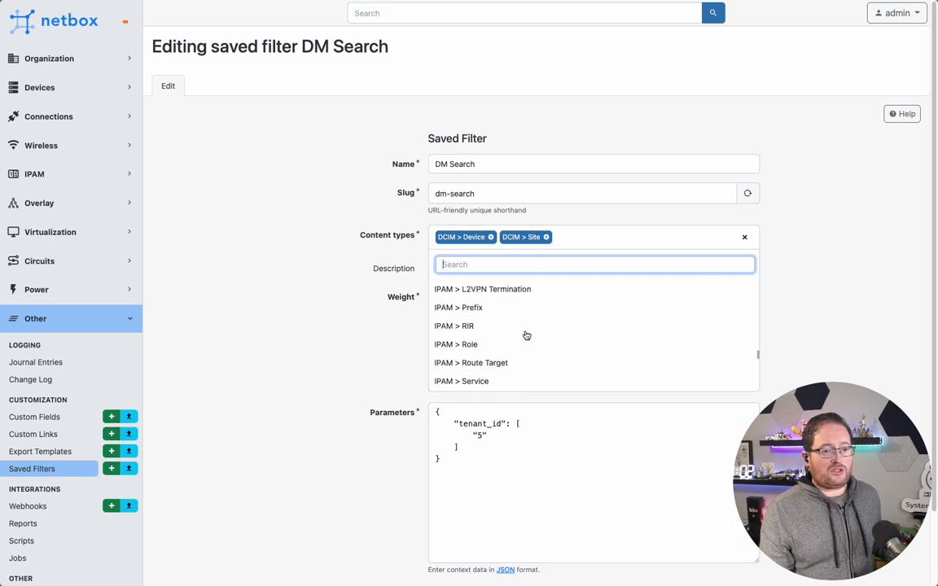
pyautogui.click(458, 306)
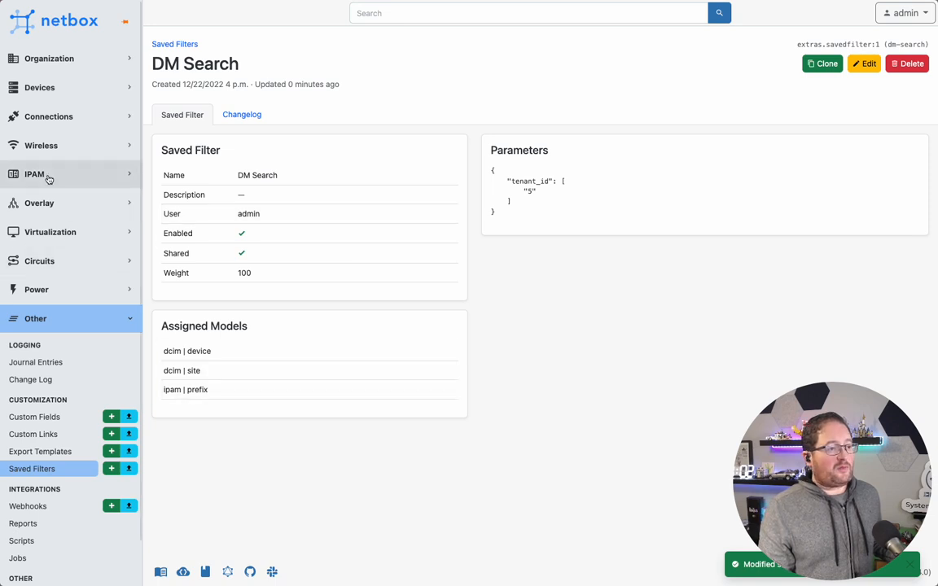
# Confirm DM Search now appears as a saved filter choice for Prefixes
pyautogui.click(33, 173)
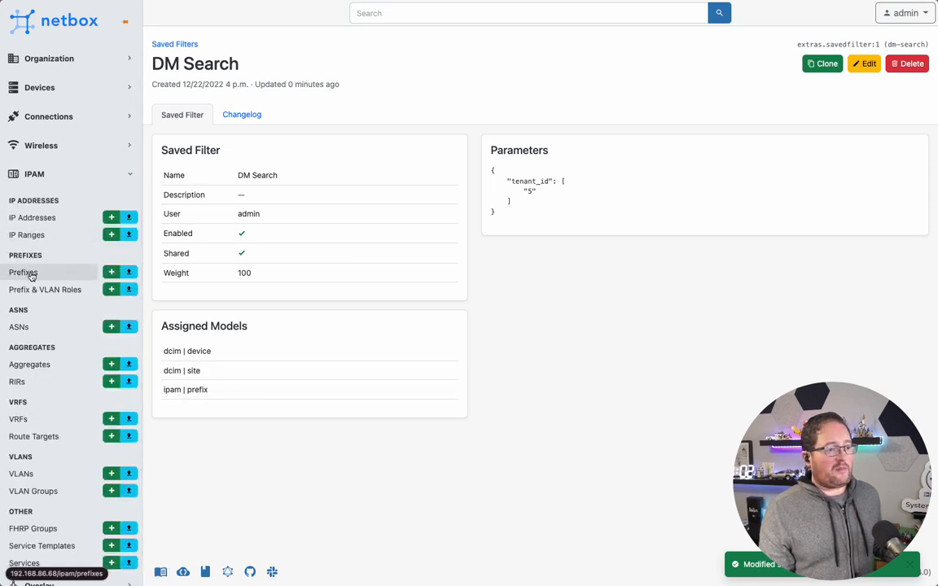
pyautogui.click(23, 272)
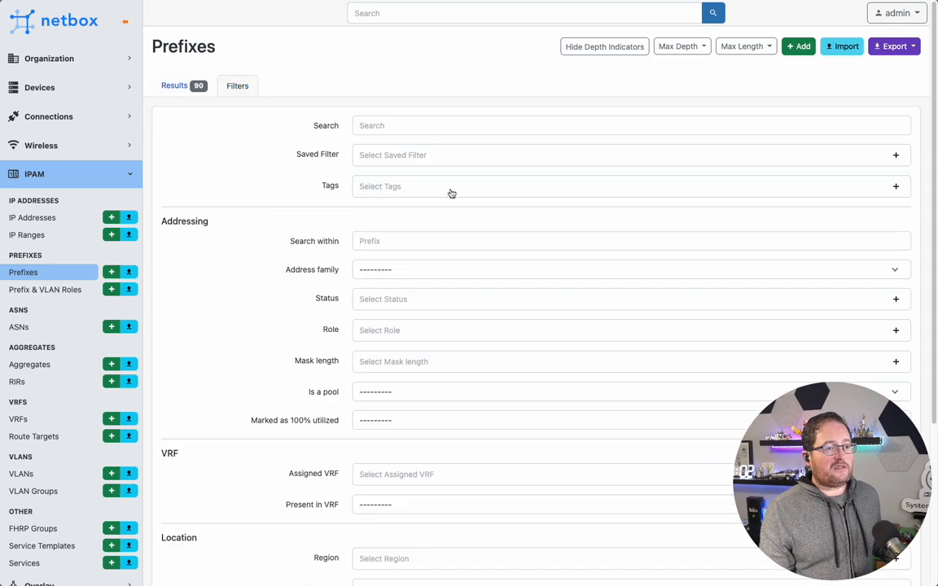
pyautogui.click(632, 186)
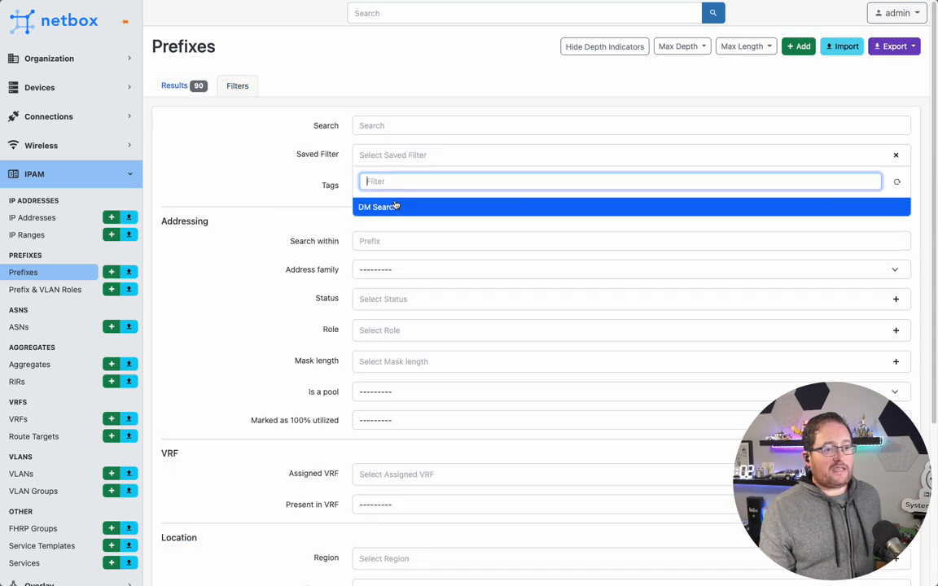